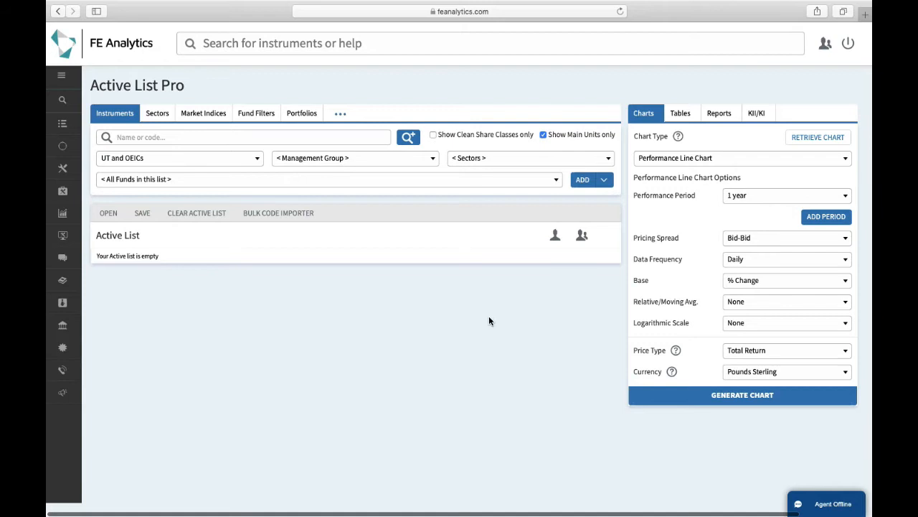
mouse_move(403, 280)
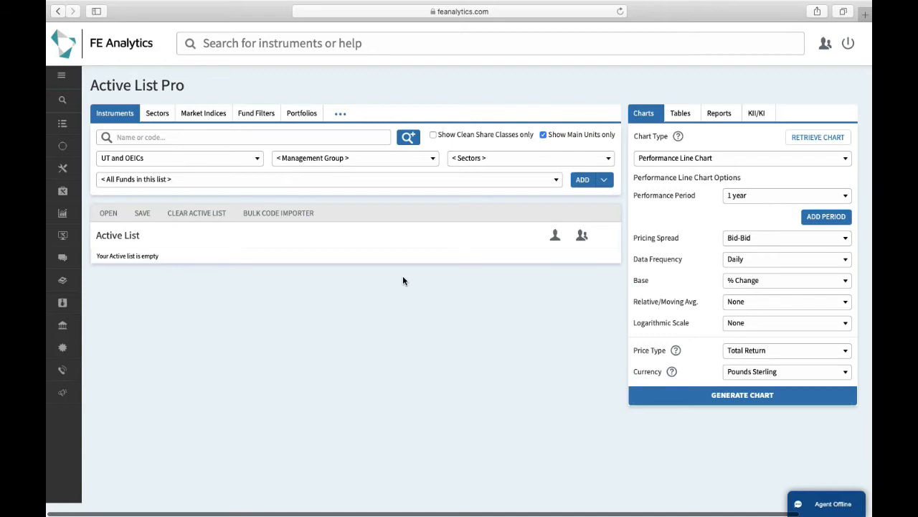
Step: Search 'lifestrategy' and add the five matching Vanguard LifeStrategy funds to the Active List
left_click(243, 138)
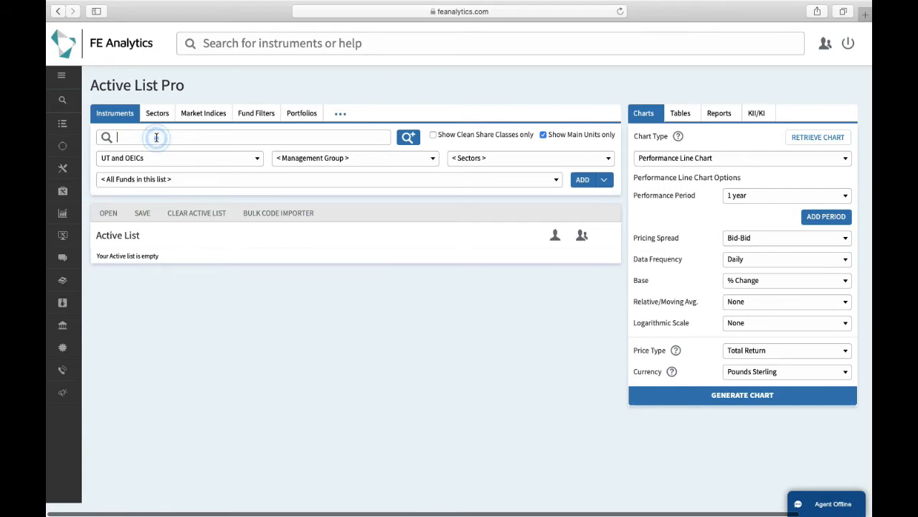
type("lifestrategy")
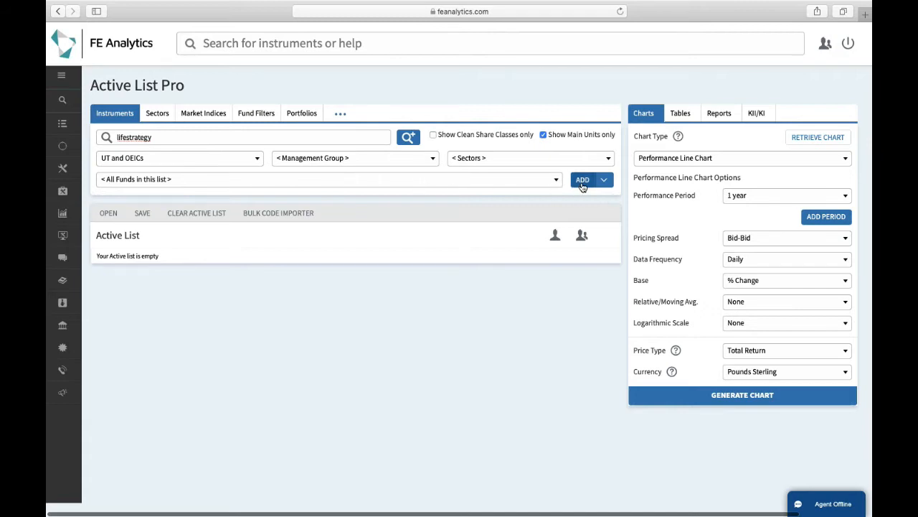
left_click(583, 180)
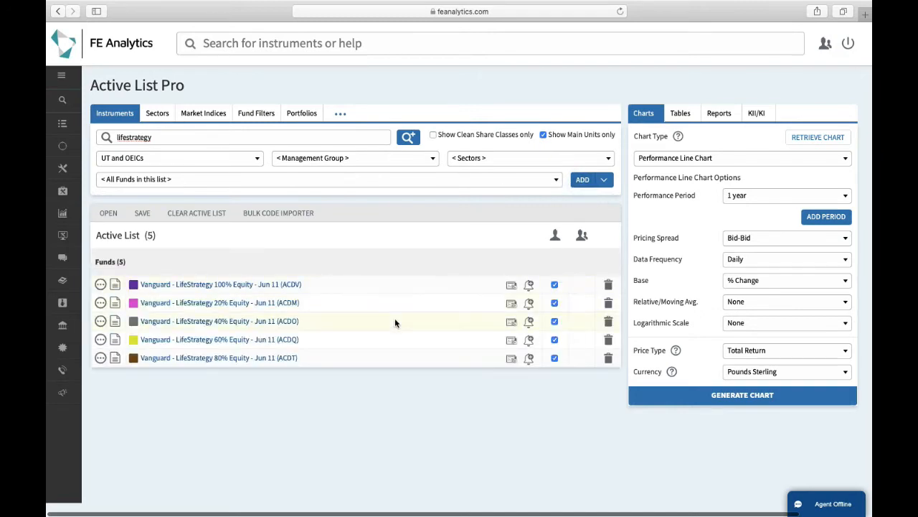
mouse_move(640, 261)
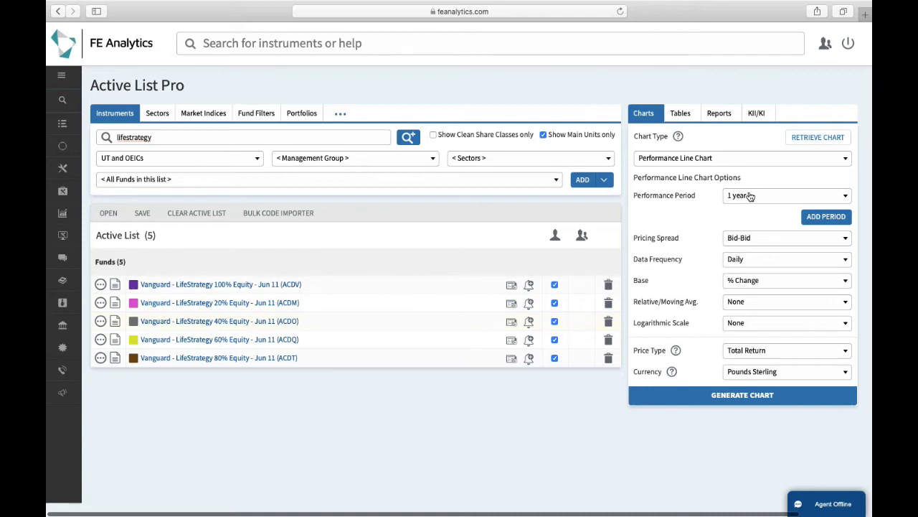
Step: Generate a 5-year performance line chart of the funds, then close it
left_click(787, 195)
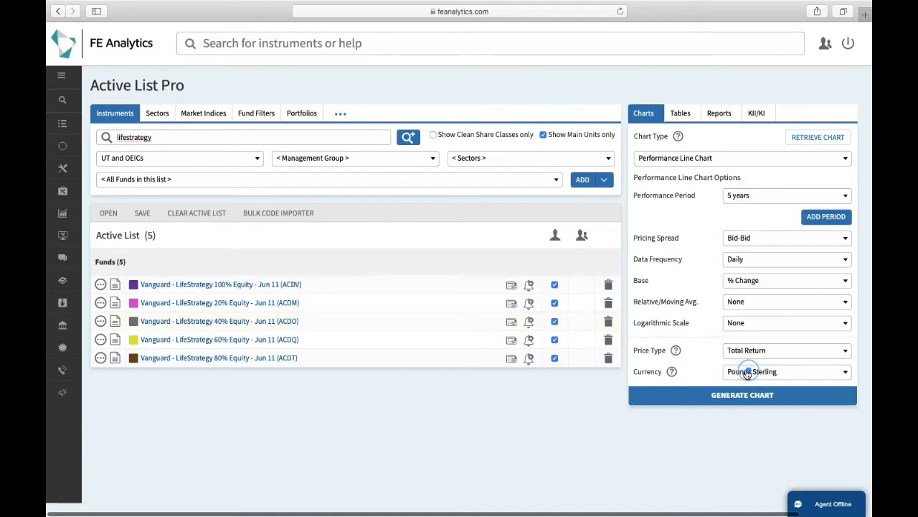
left_click(743, 395)
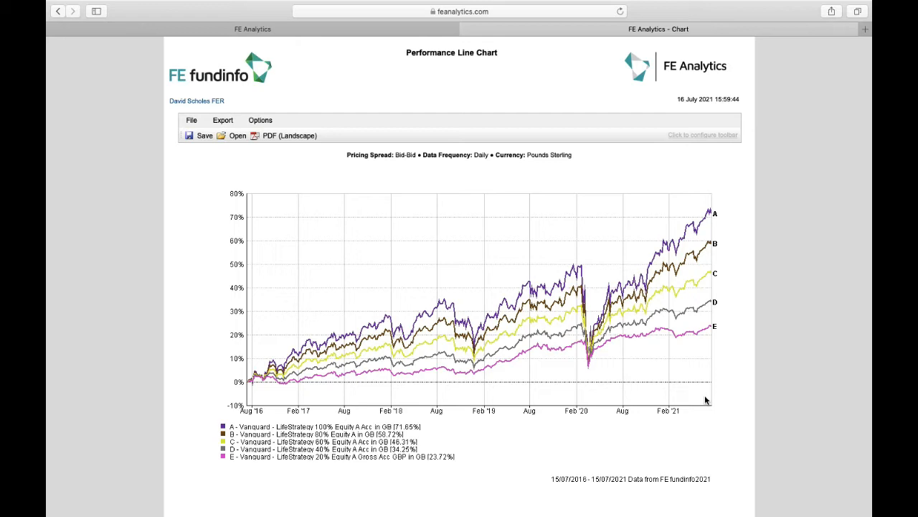
mouse_move(472, 35)
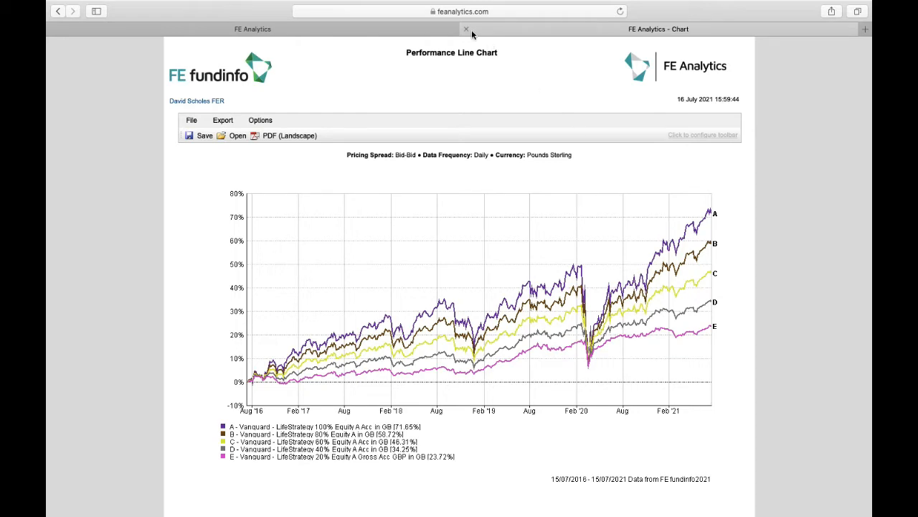
left_click(464, 29)
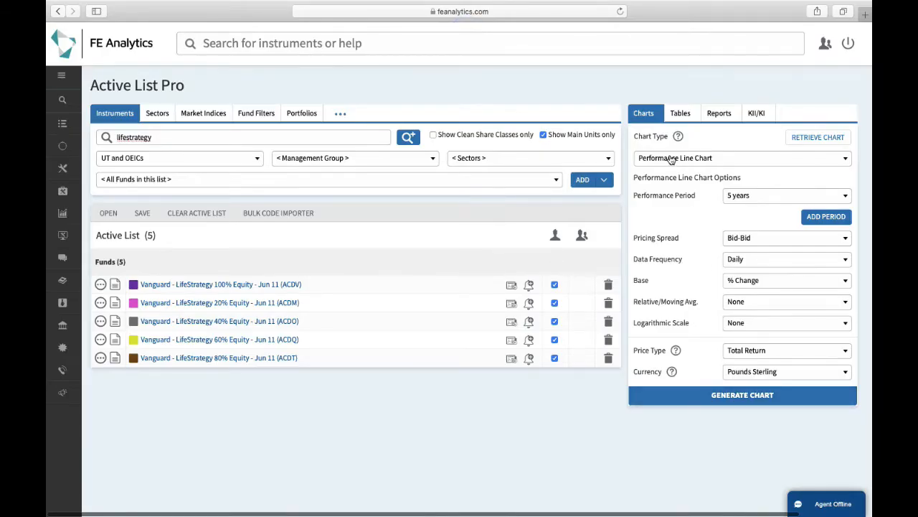
Step: Generate a scatter chart of performance against annualised volatility for the five funds
left_click(743, 158)
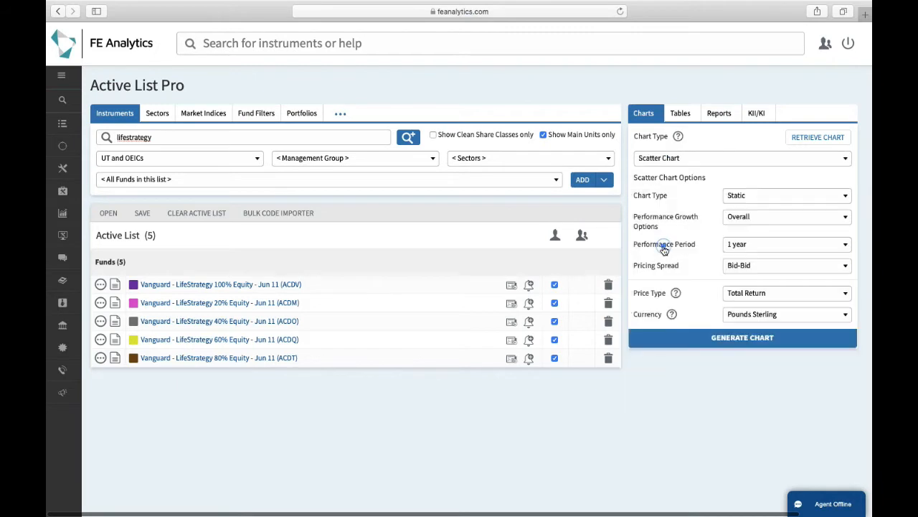
left_click(786, 244)
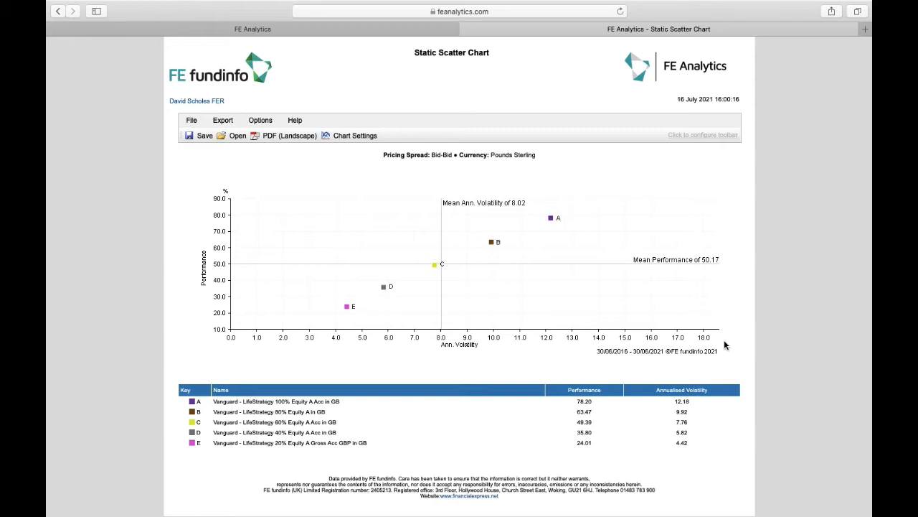
mouse_move(721, 259)
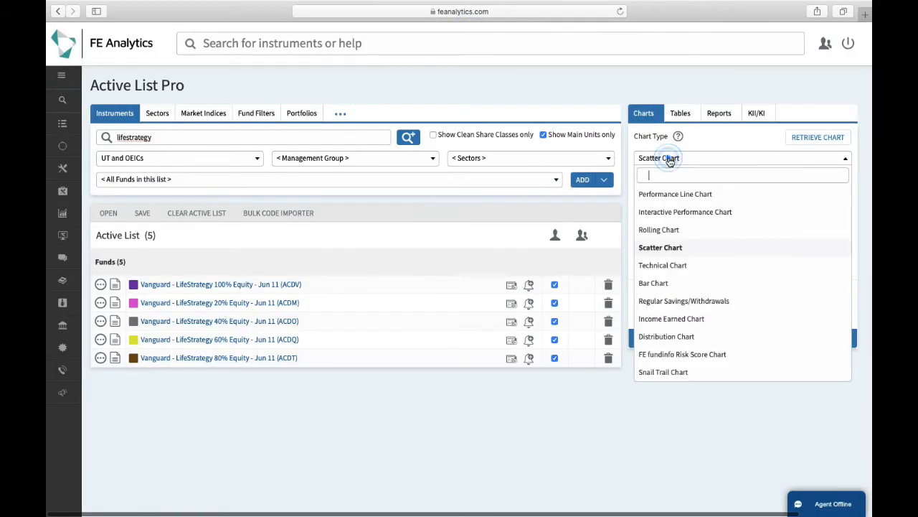
Step: Generate a bar chart with discrete basis, yearly period ends and 5 periods
left_click(653, 283)
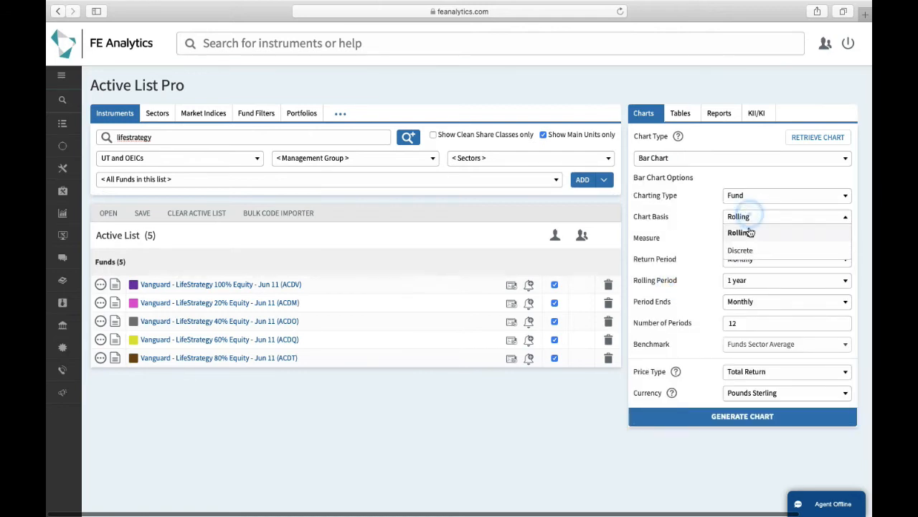
left_click(740, 250)
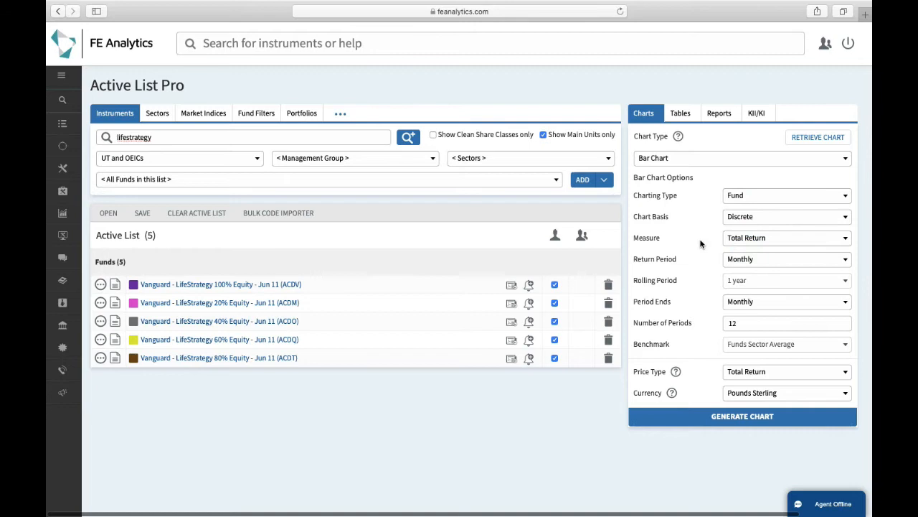
left_click(786, 301)
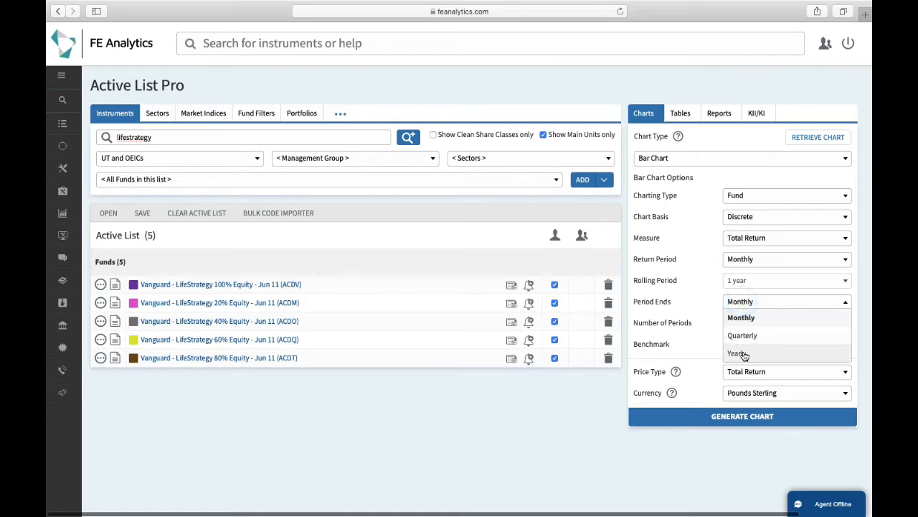
left_click(737, 353)
type("5")
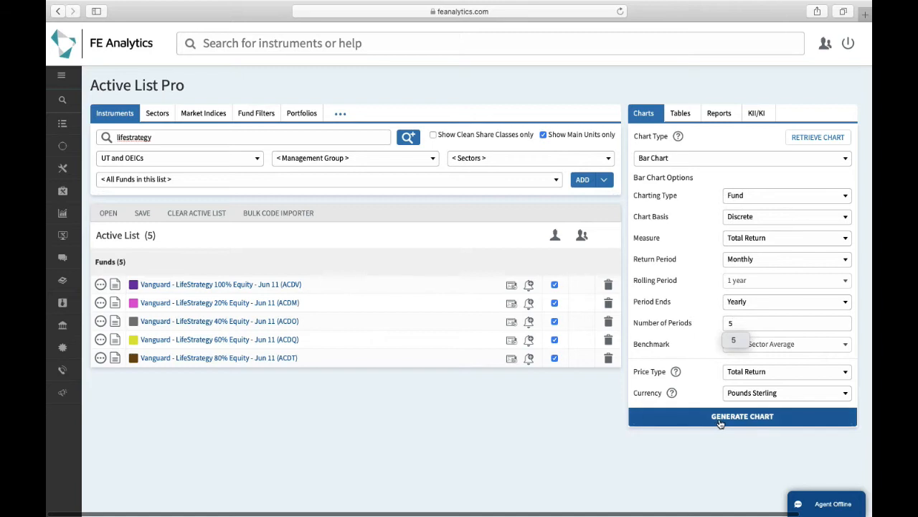
left_click(743, 416)
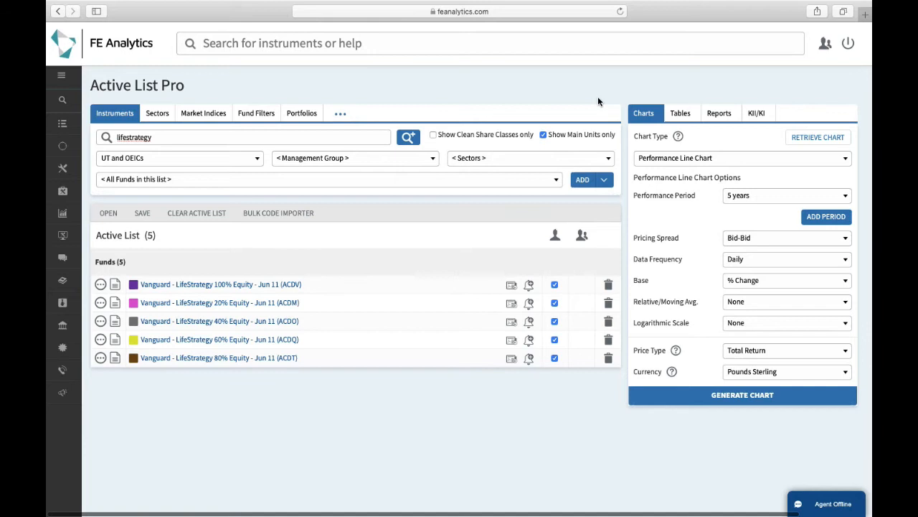
mouse_move(719, 112)
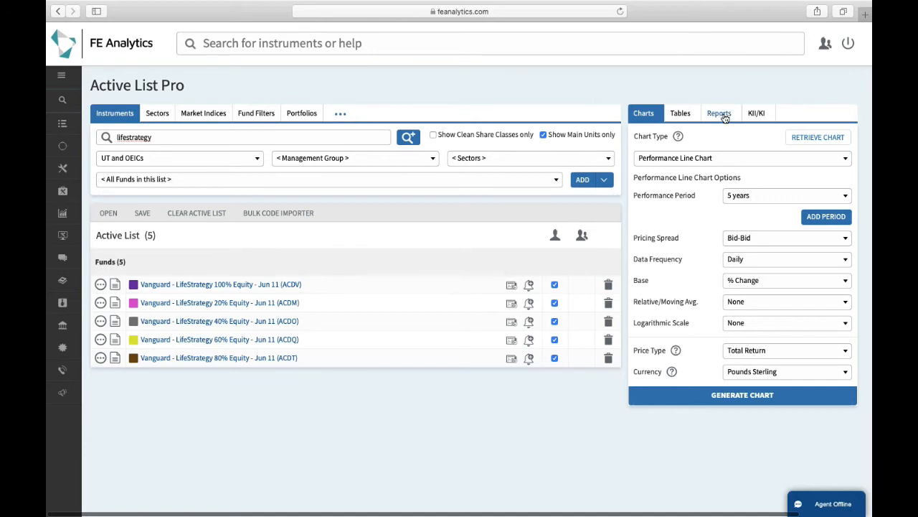
Step: Generate a Fund Comparison report for the five LifeStrategy funds from the report options
left_click(719, 112)
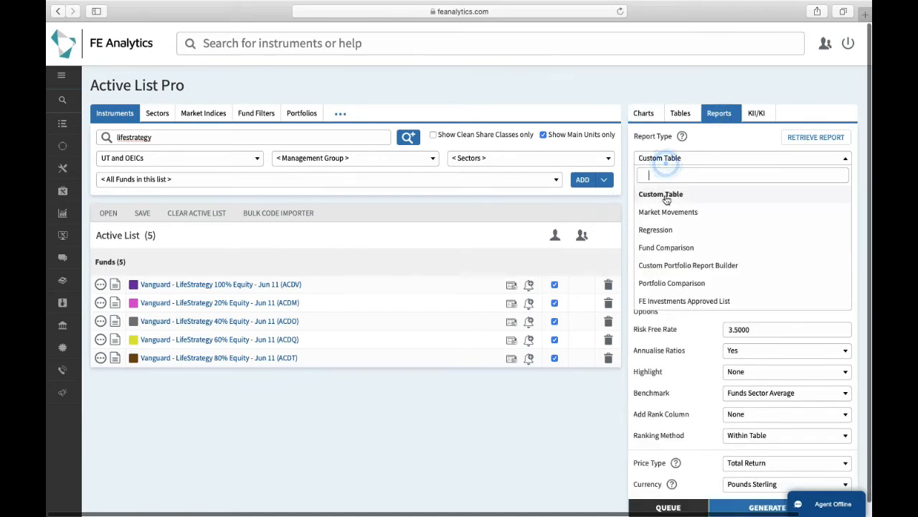
left_click(666, 247)
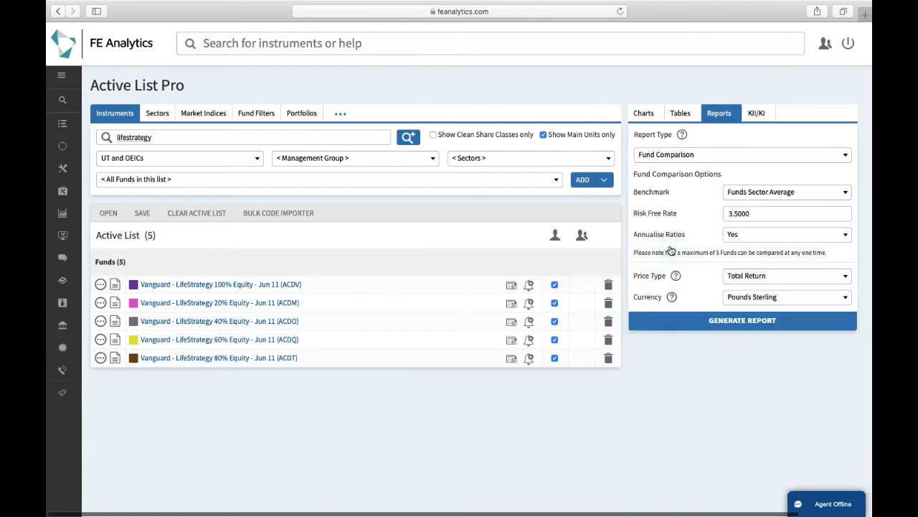
mouse_move(749, 234)
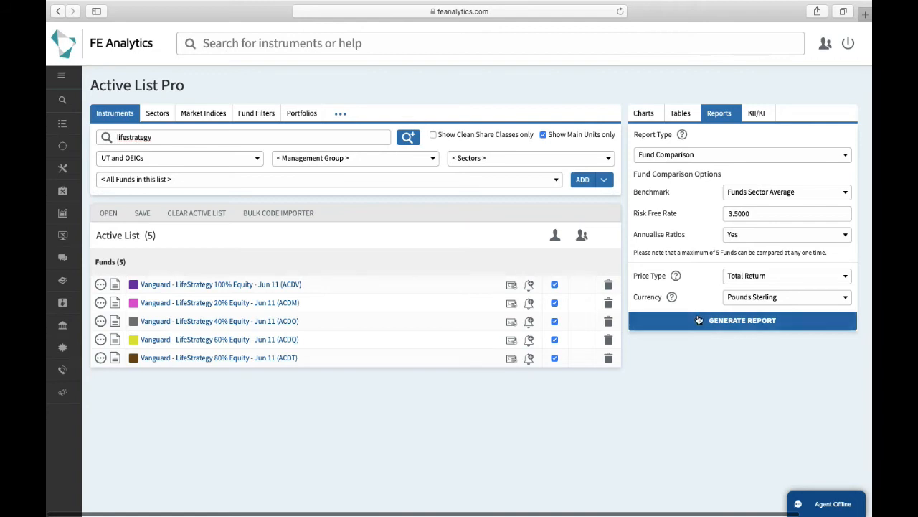
left_click(742, 320)
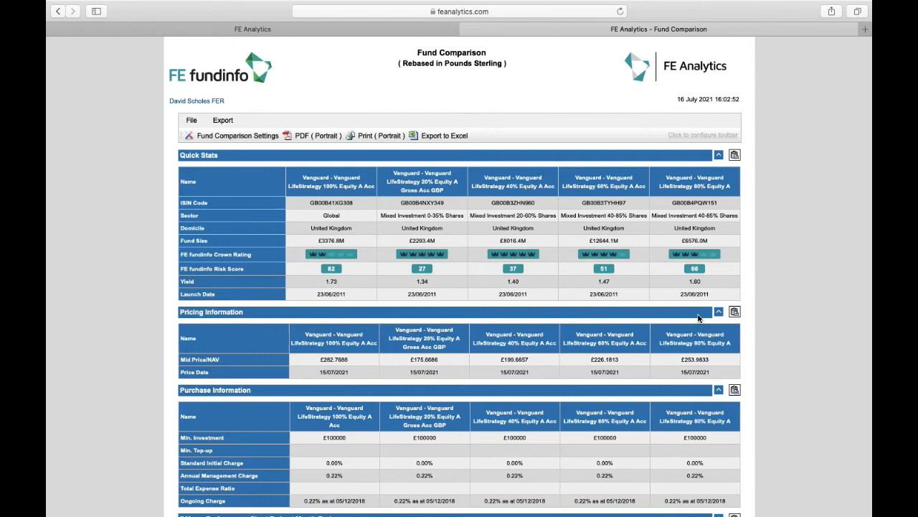
mouse_move(703, 287)
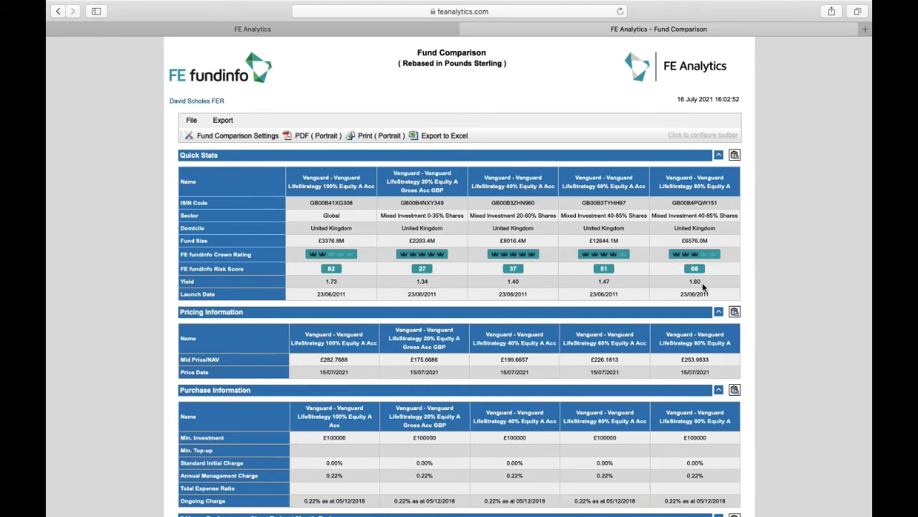
Step: Scroll through the report's quick stats, pricing and performance sections
scroll("down", 3)
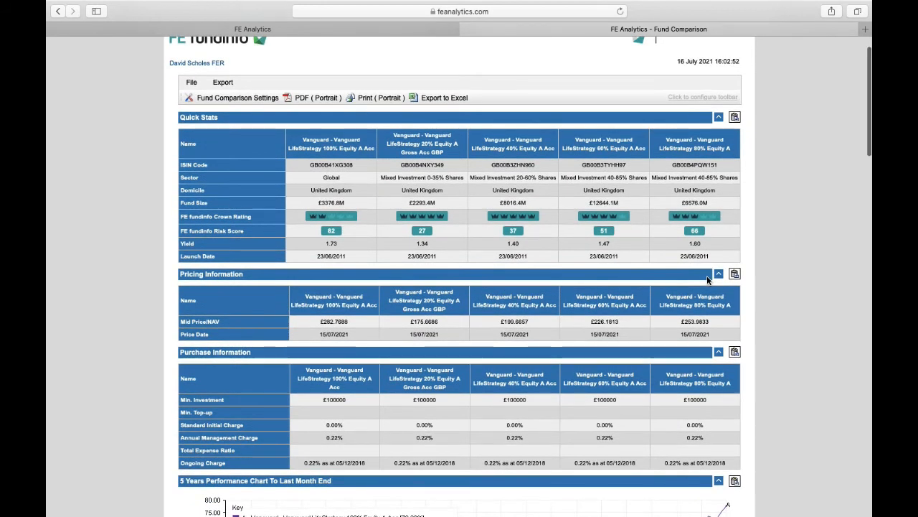
scroll("down", 3)
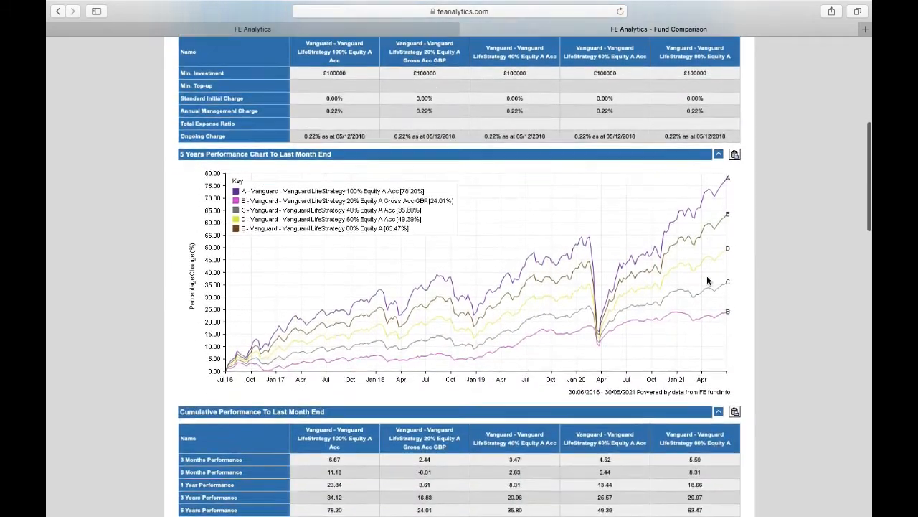
scroll("down", 3)
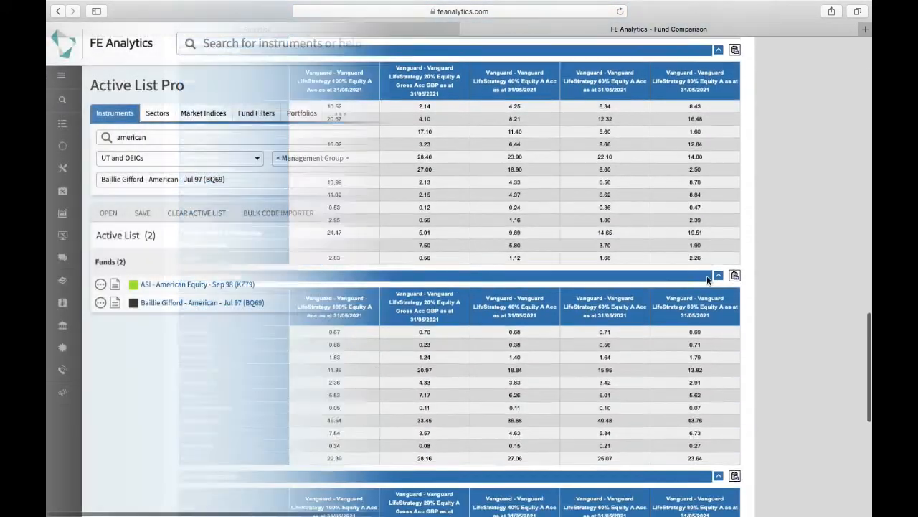
Step: Compare ASI American Equity and Baillie Gifford American in a Fund Comparison report and scroll it
left_click(719, 112)
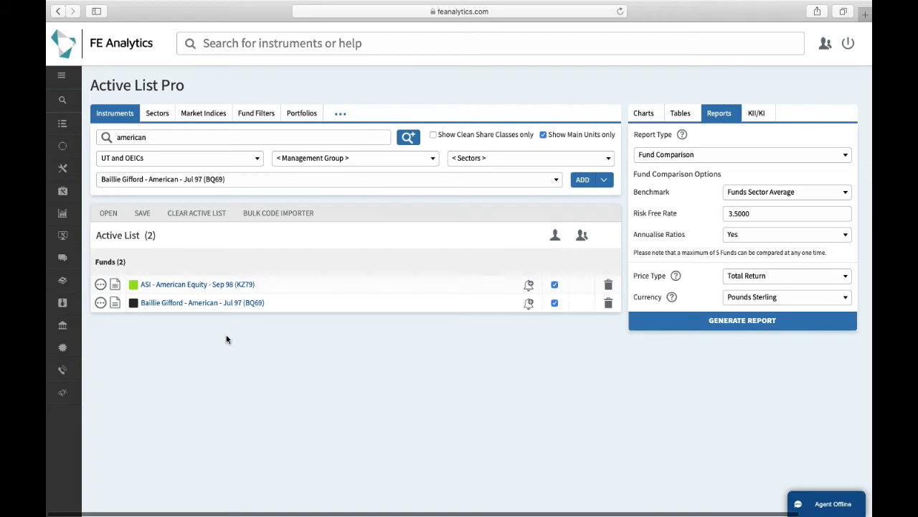
mouse_move(709, 170)
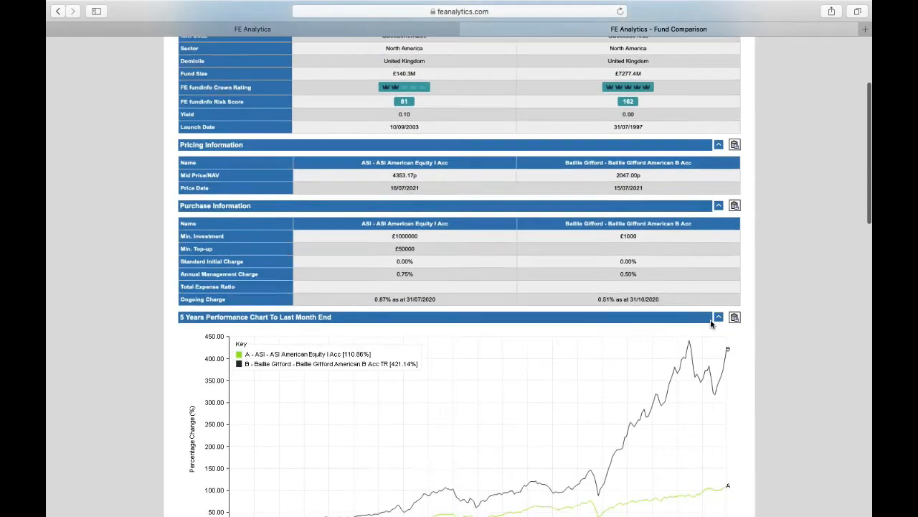
scroll("down", 3)
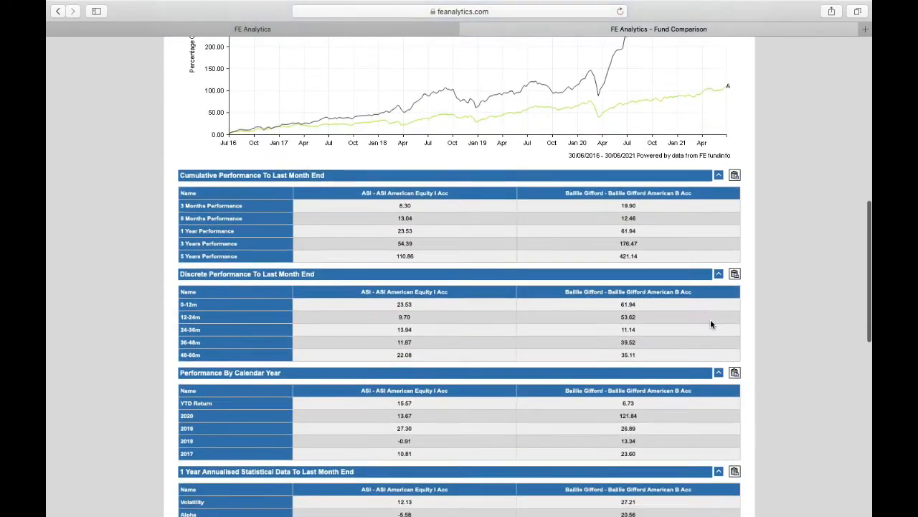
scroll("down", 3)
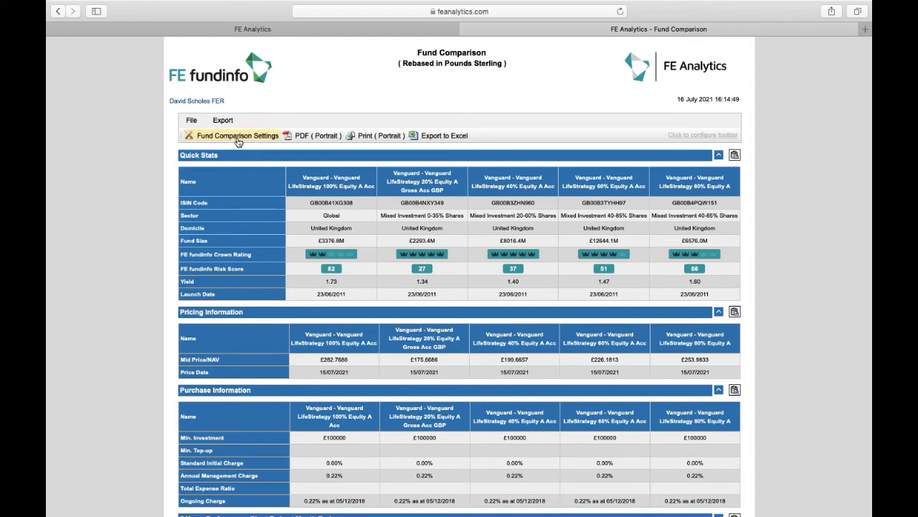
Step: Untick Performance Chart in the Fund Comparison settings and apply the change
left_click(238, 135)
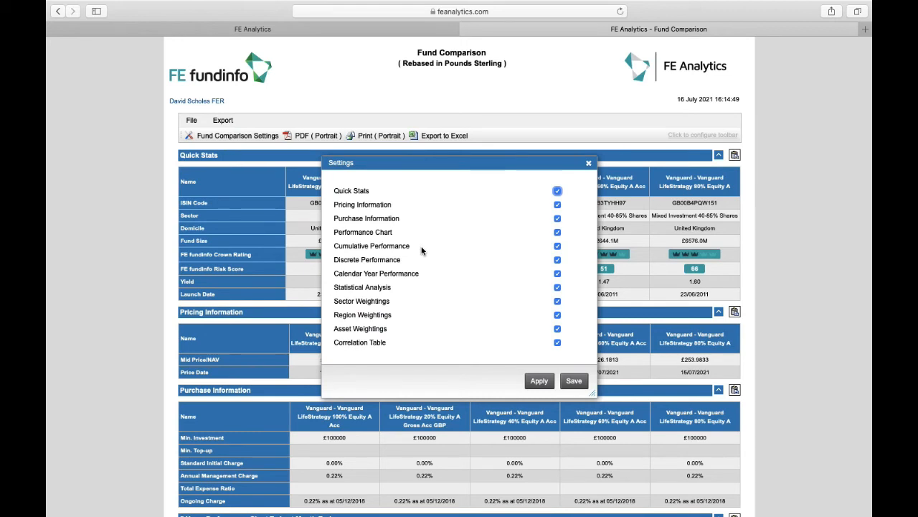
mouse_move(490, 244)
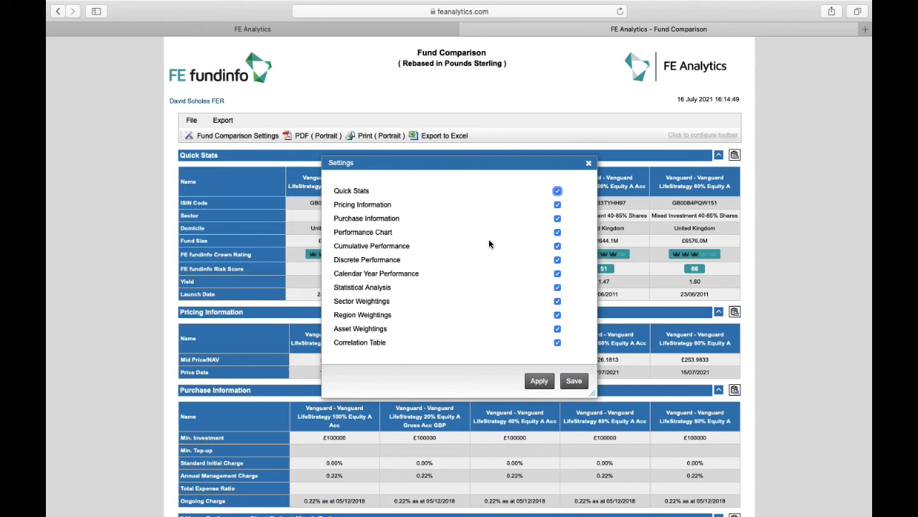
left_click(557, 232)
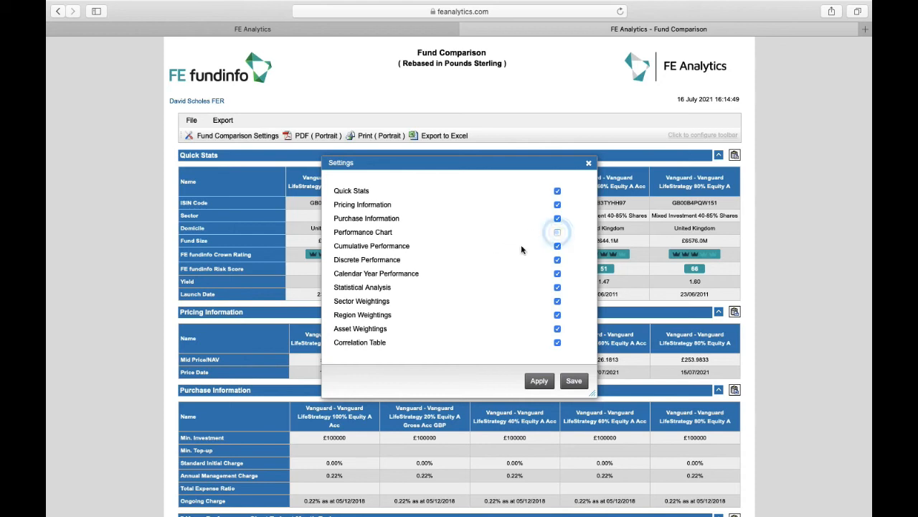
left_click(557, 233)
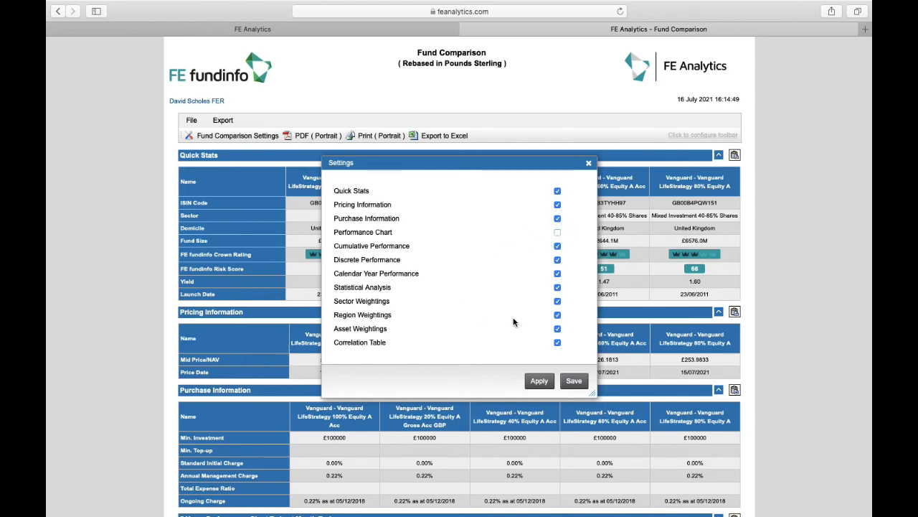
left_click(556, 315)
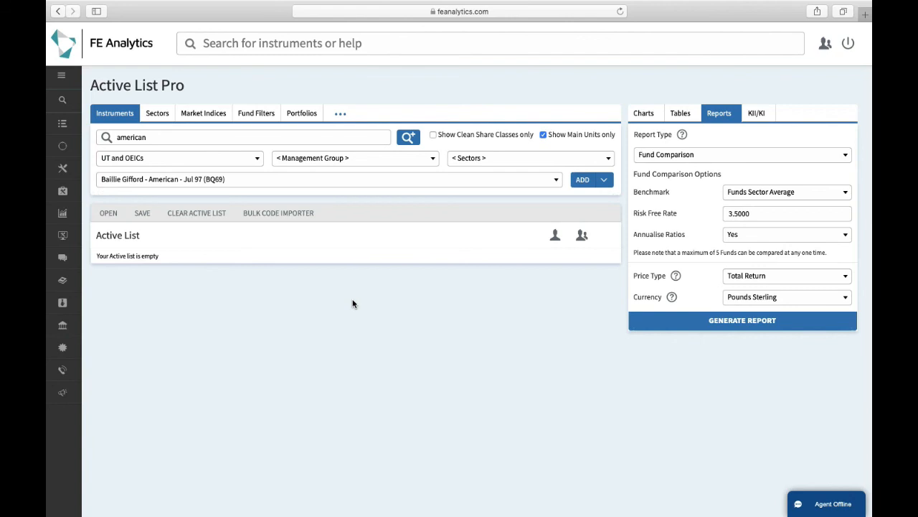
mouse_move(812, 503)
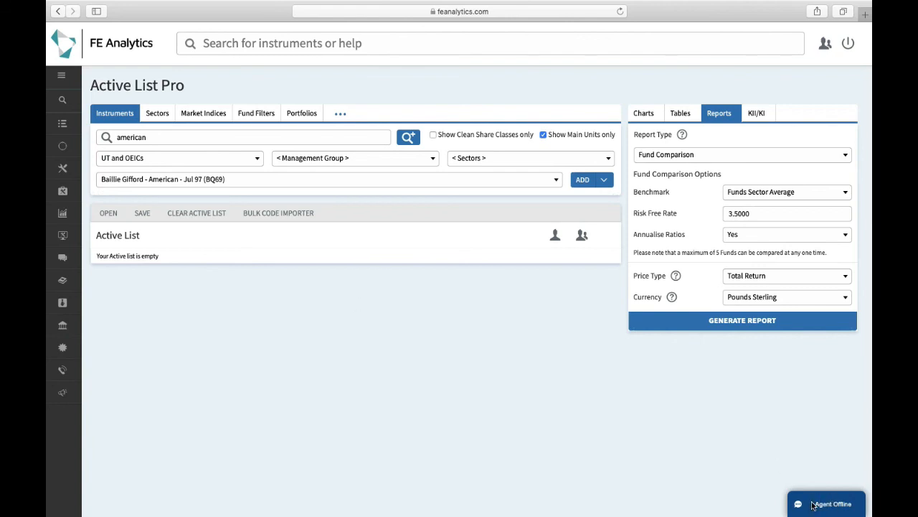
mouse_move(481, 429)
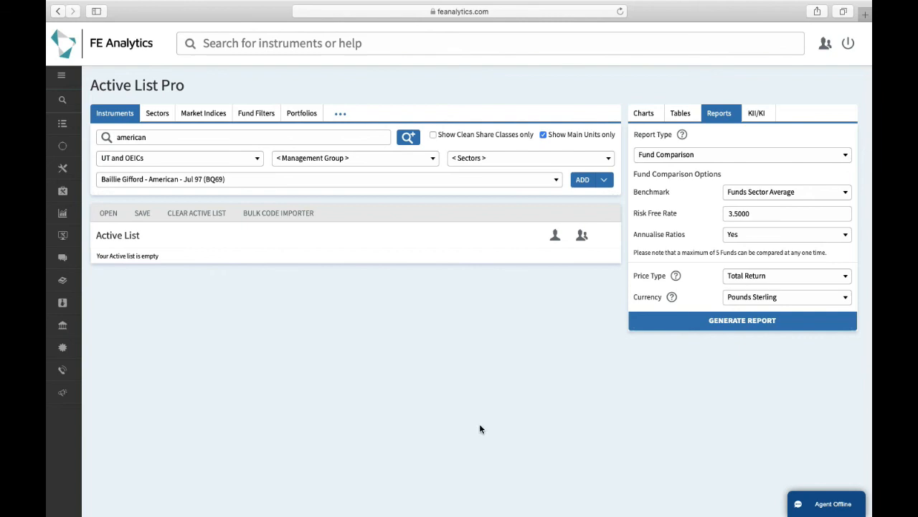
Step: Expand the Training & Guides section of the left navigation menu
left_click(63, 75)
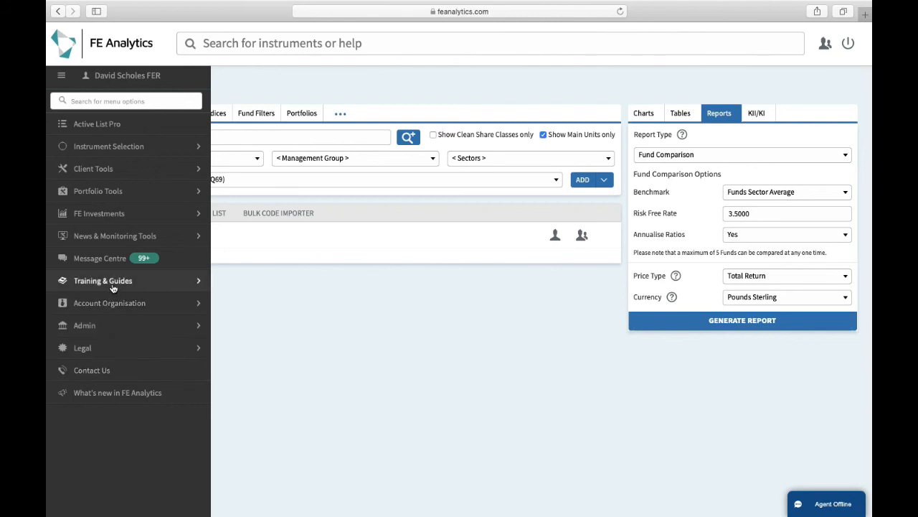
left_click(103, 279)
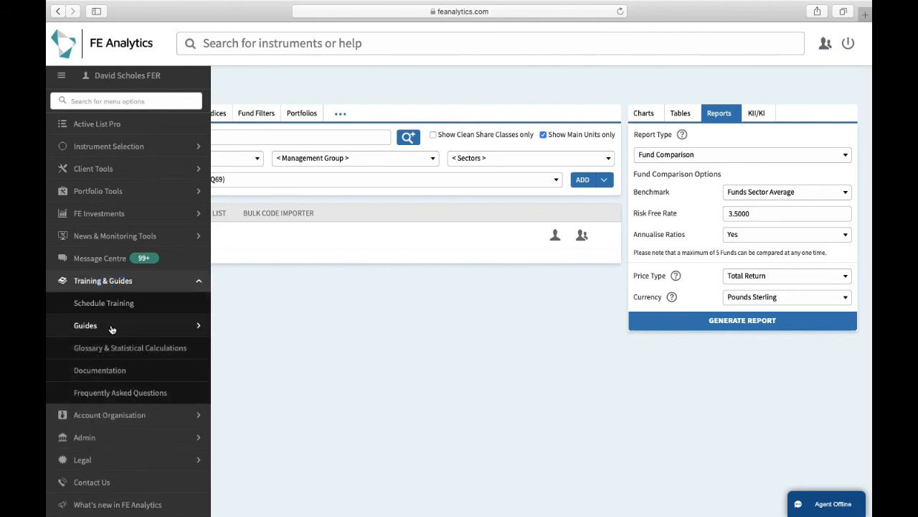
mouse_move(103, 303)
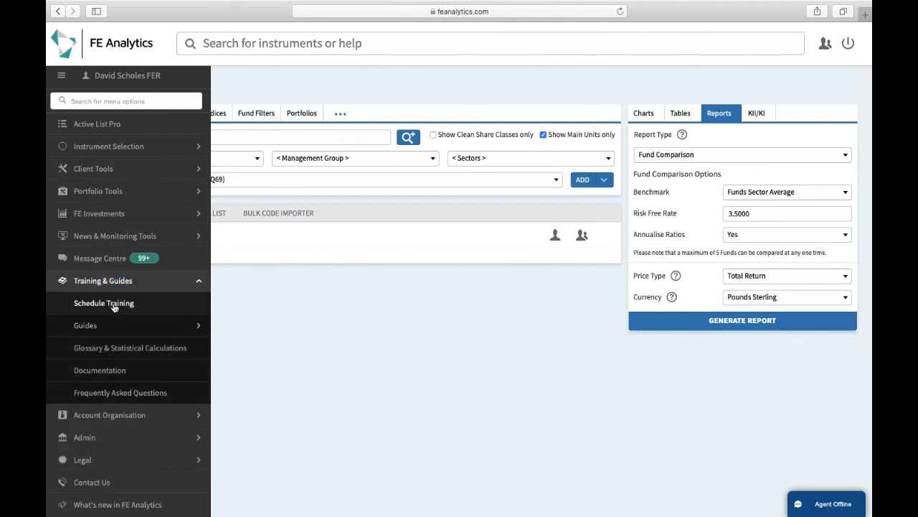